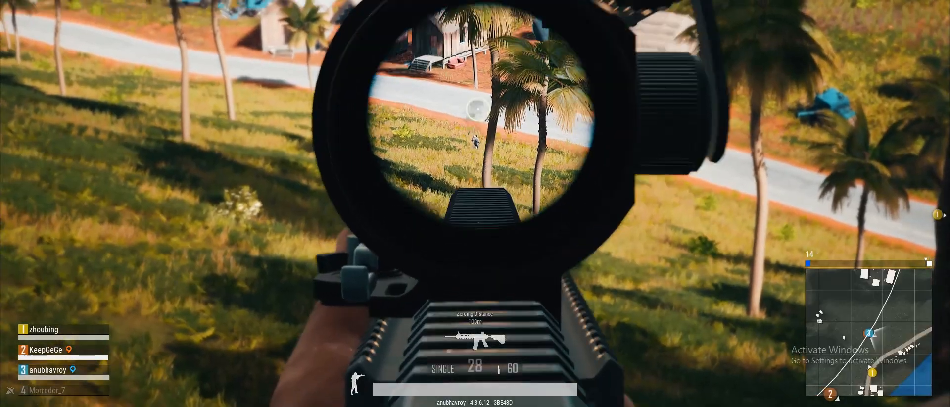
Step: Shoot the enemy in the grassy field through the M416 scope to knock him out
left_click(475, 139)
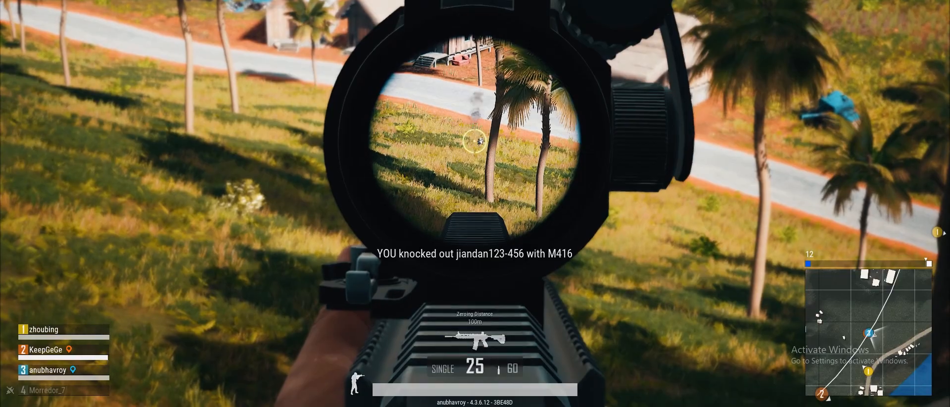